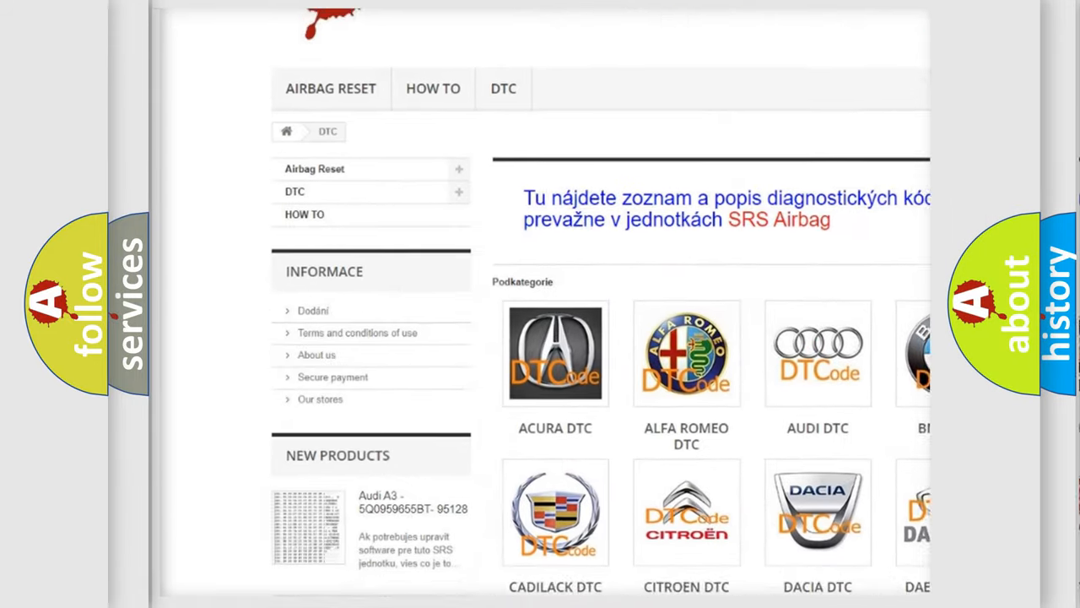
scroll("down", 3)
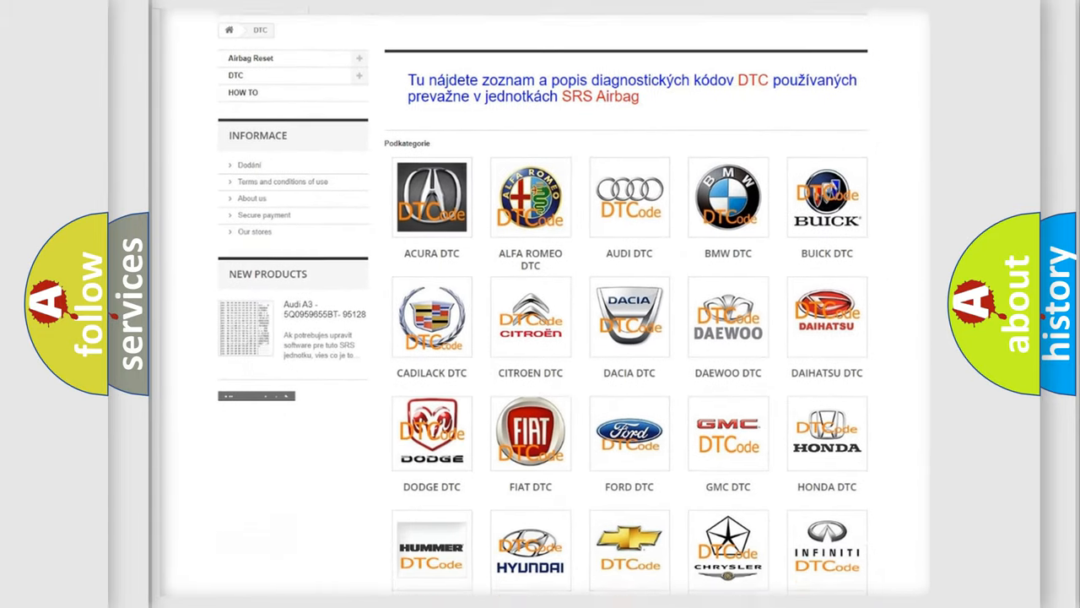
scroll("down", 3)
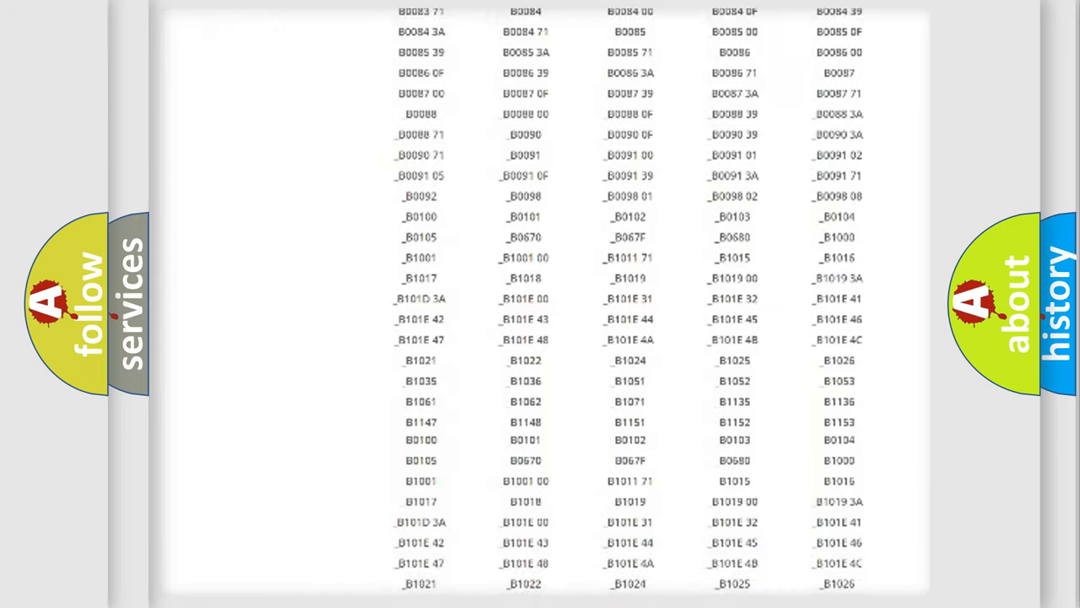
scroll("up", 3)
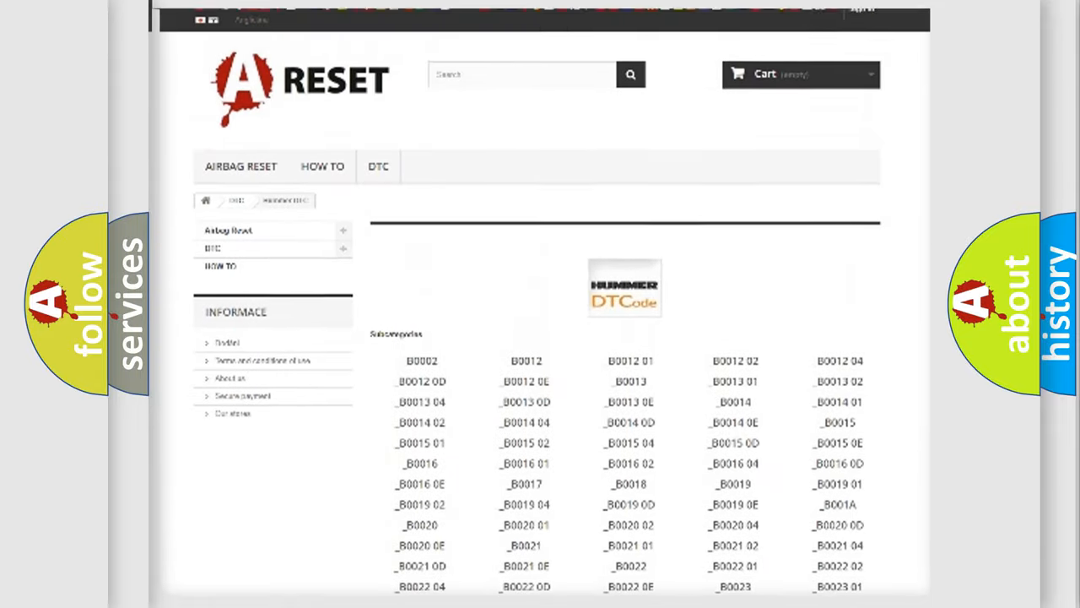